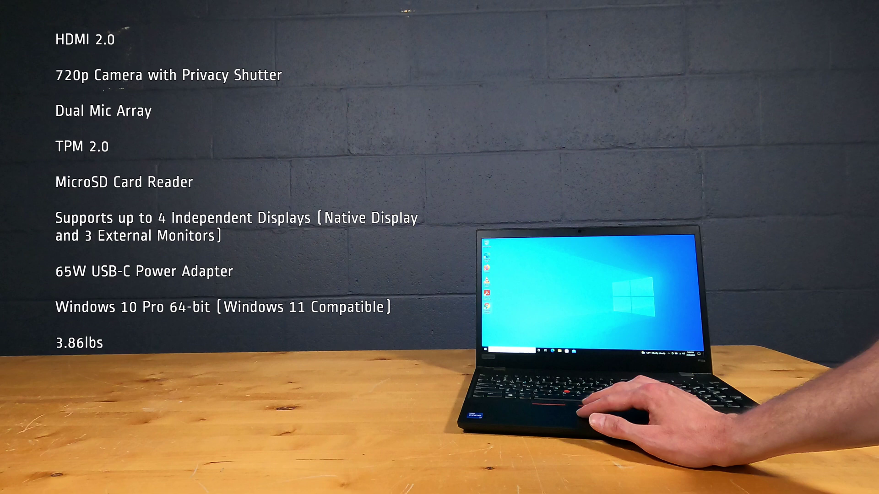
# - Bring up the Start menu from the taskbar on the laptop's Windows 10 desktop
pyautogui.click(484, 351)
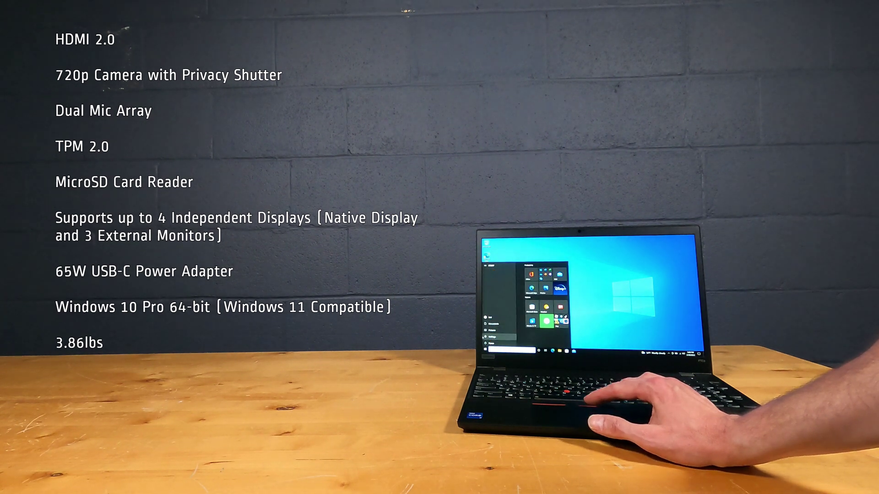